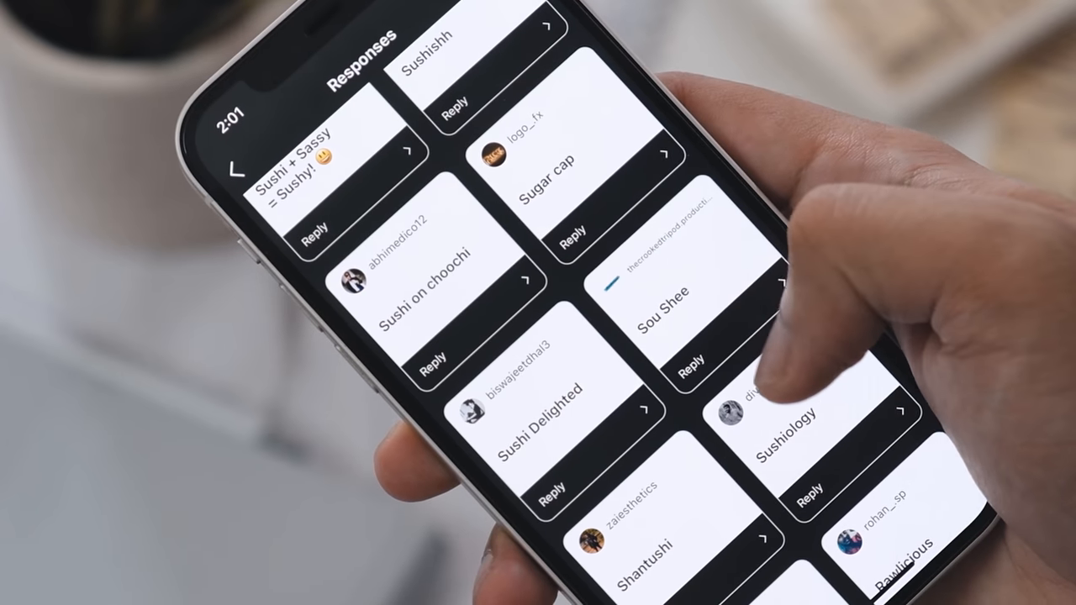
- Title the brief column 'Logo Brief' and drag it to the board's top-left corner
scroll("down", 3)
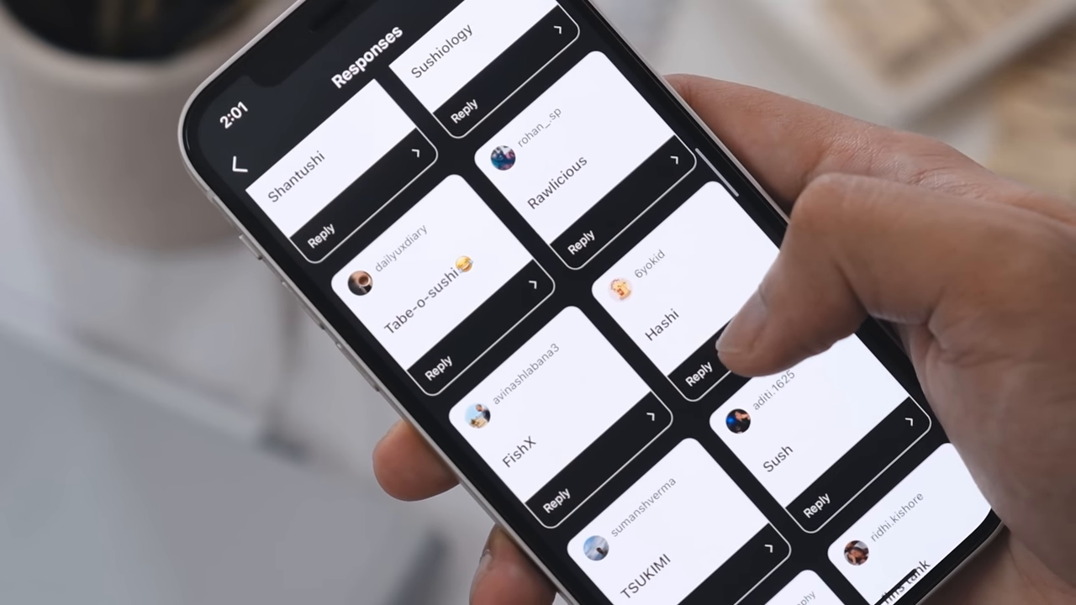
scroll("down", 3)
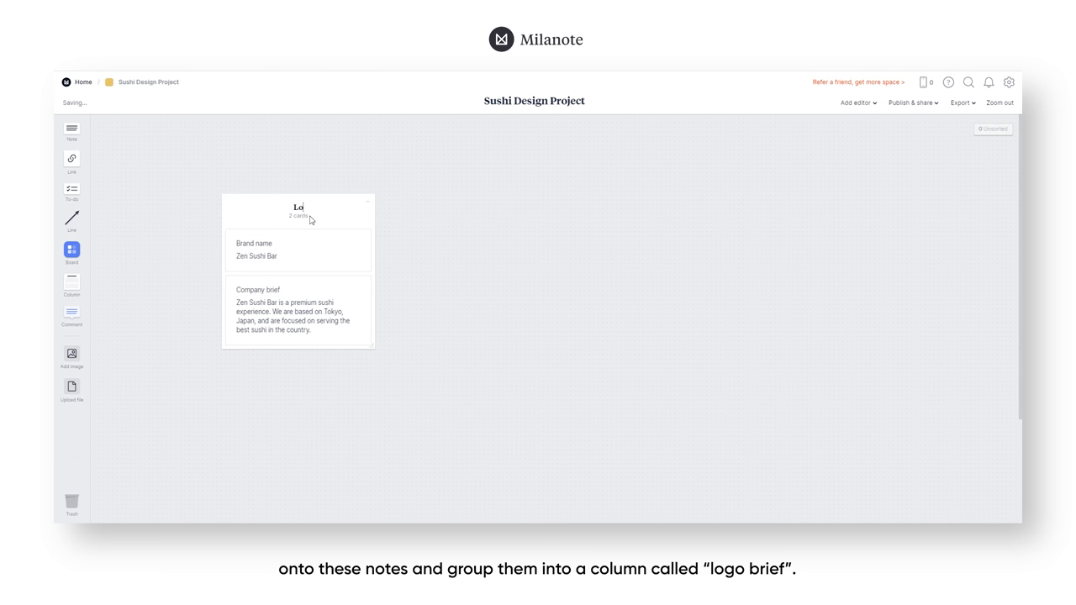
type("Logo Brief")
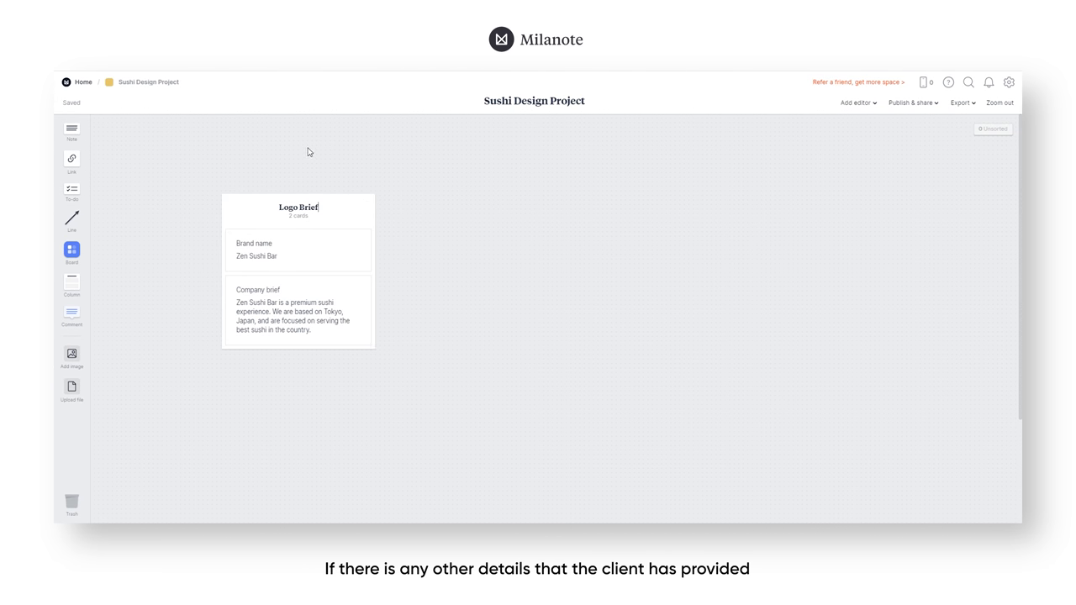
left_click_drag(299, 269, 177, 201)
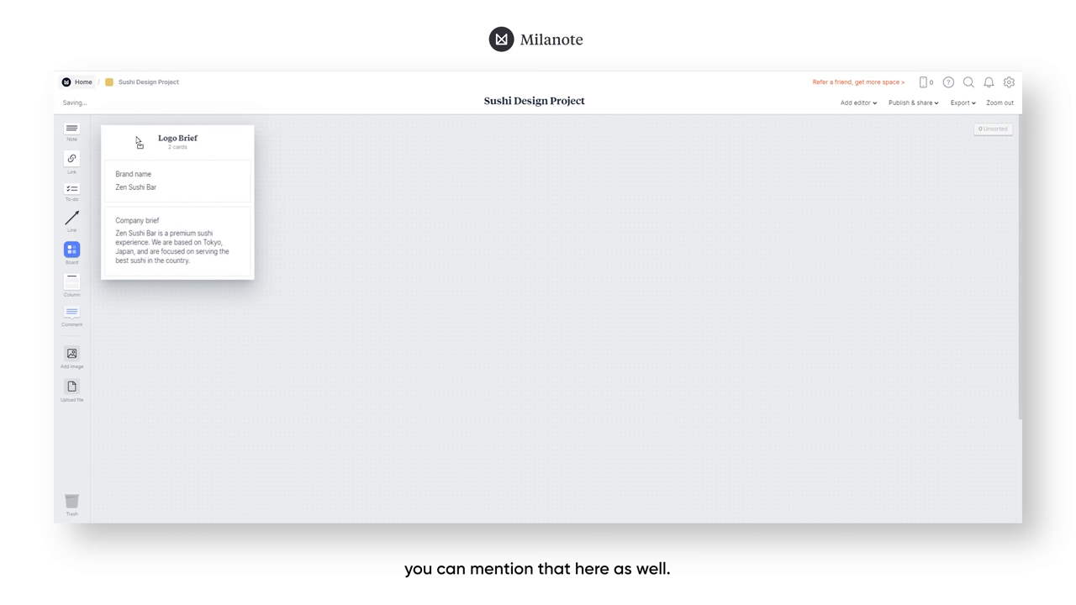
- Begin editing the Company brief card and select its heading text
double_click(134, 224)
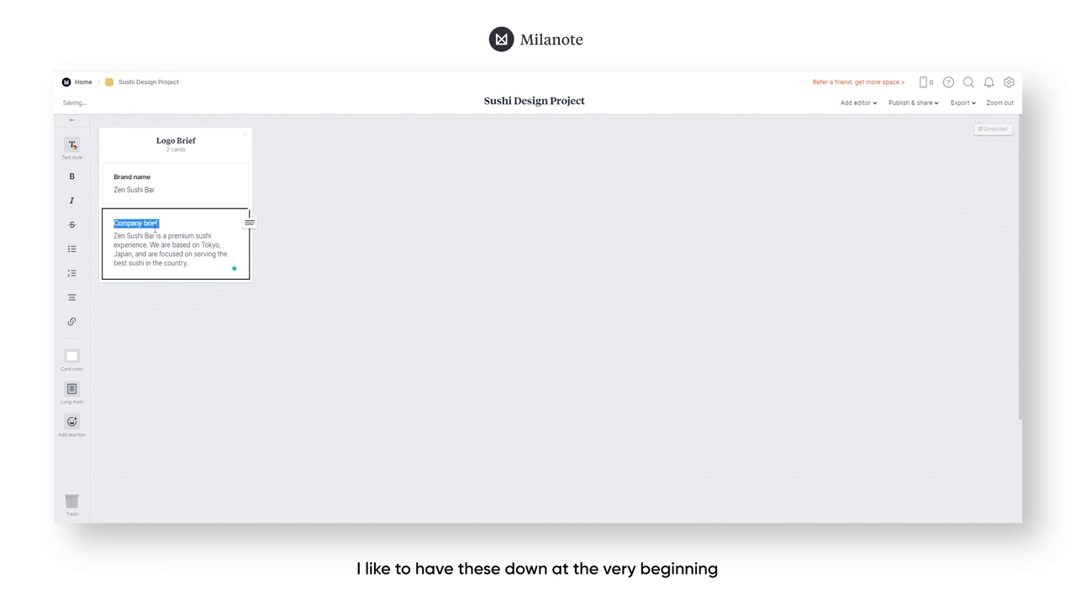
left_click(70, 177)
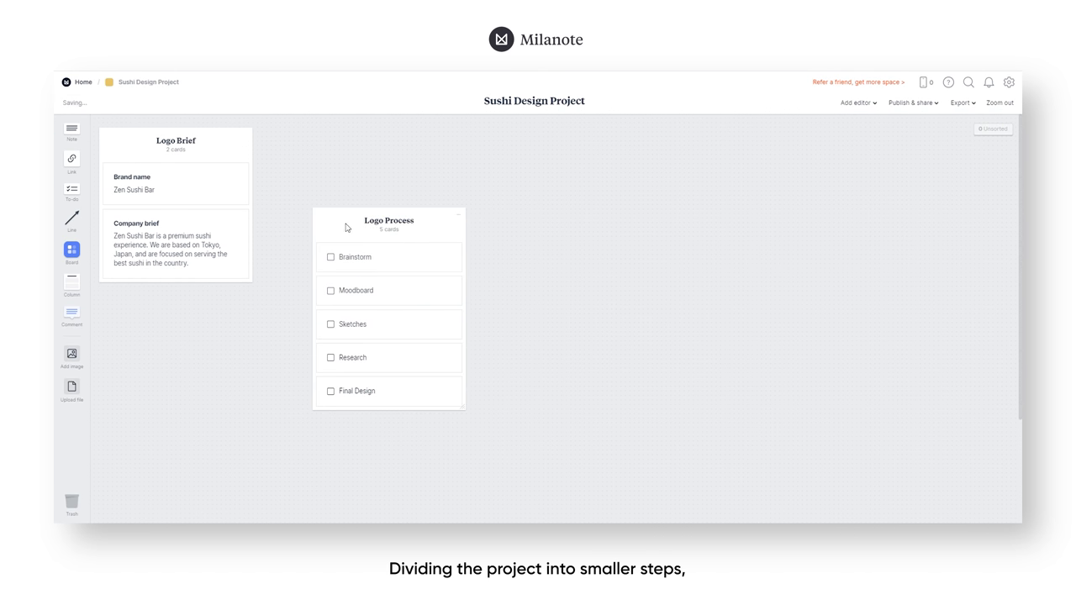
- Move Research to the top of Logo Process and note 'Main points' with 'Japanese look/style'
left_click_drag(388, 220, 336, 141)
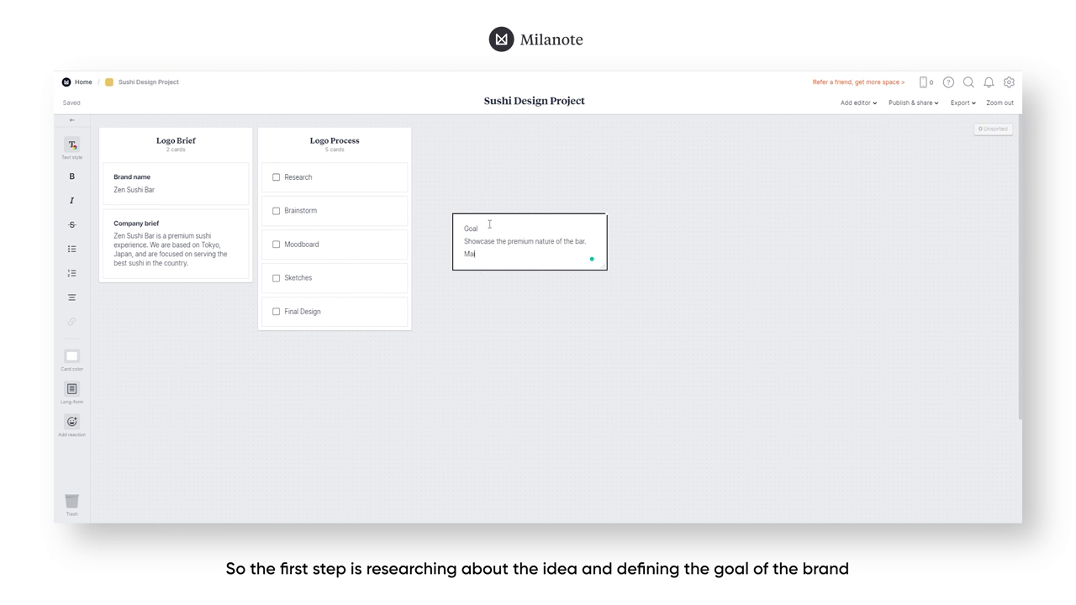
type("Main points")
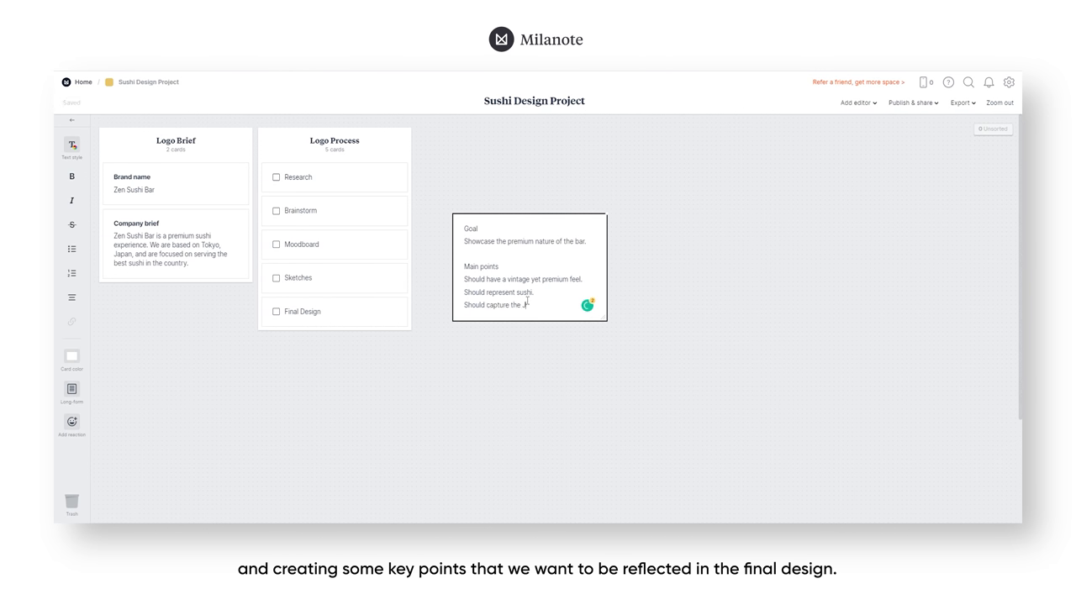
type("Japanese look/style.")
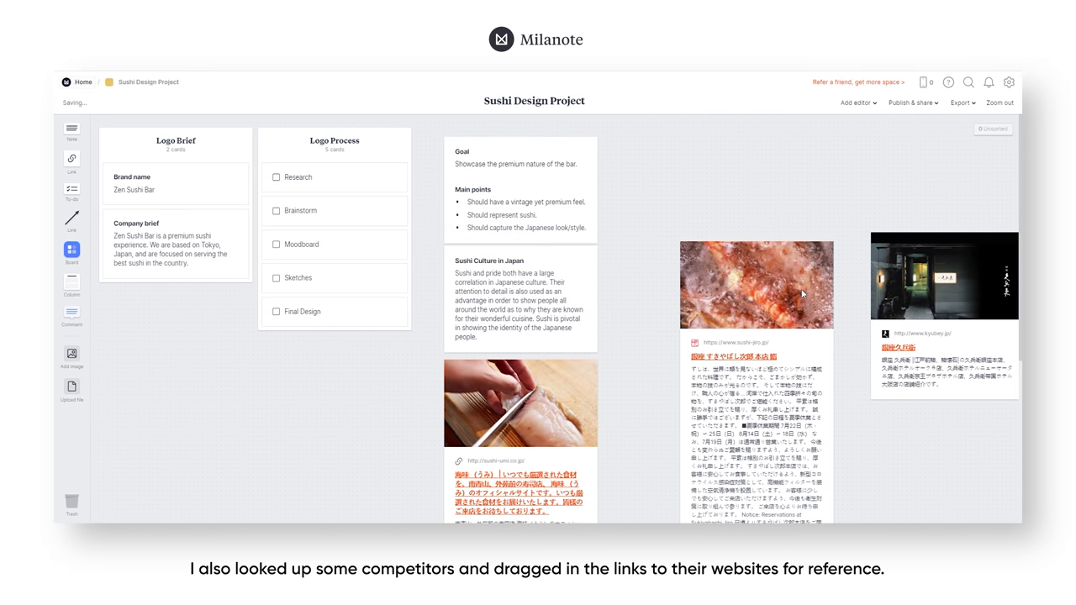
- Check off the Research task and finish the Minimalist/Clean fonts idea note
left_click(383, 229)
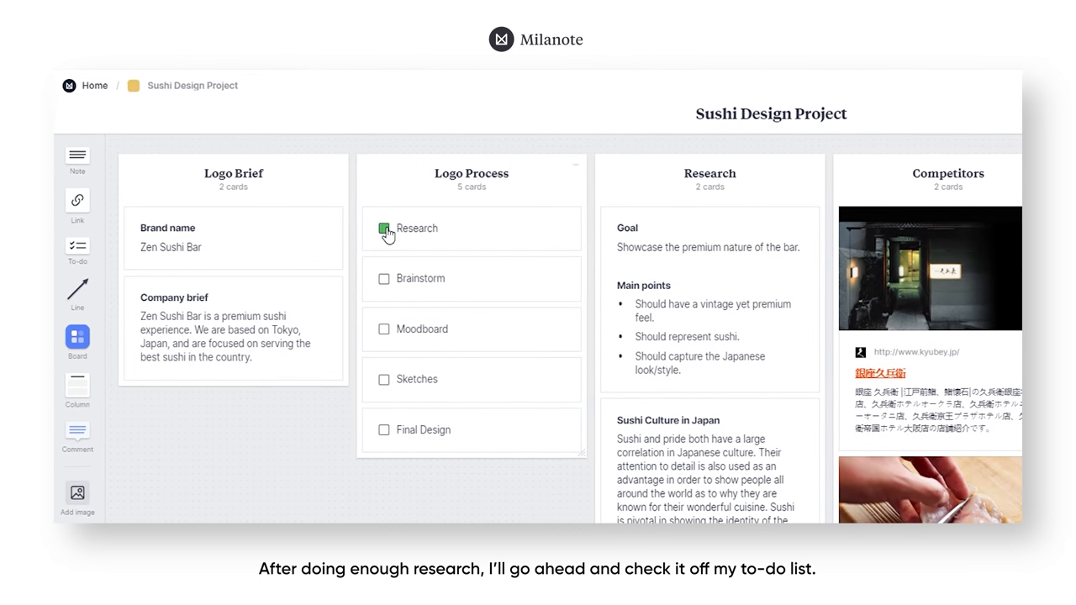
left_click(383, 228)
type("Minimalist/Clean fonts")
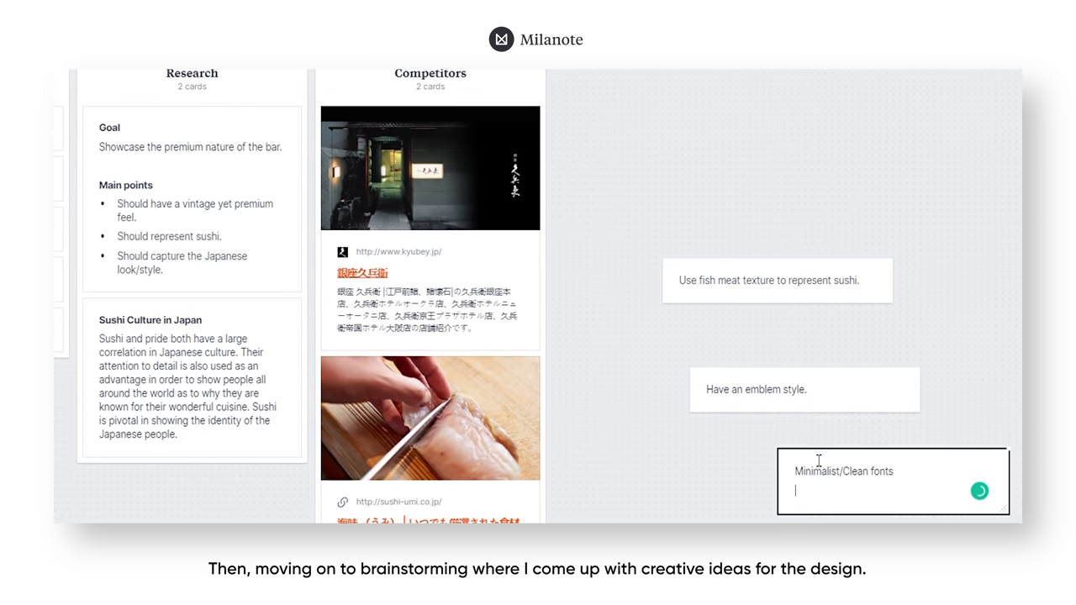
key("Return")
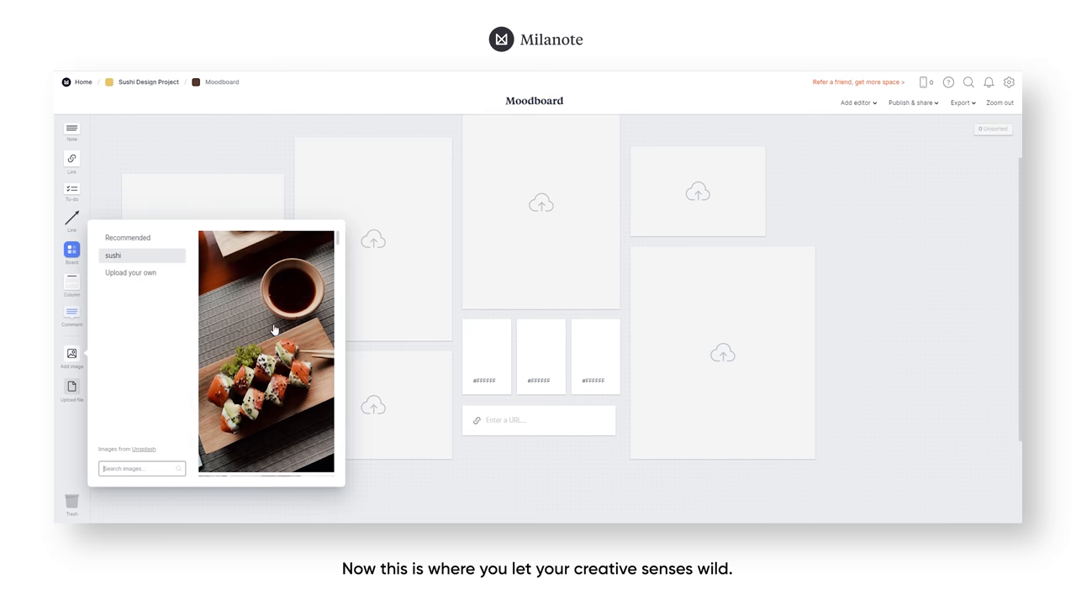
- Scroll the Moodboard board toward its image placeholders
scroll("down", 3)
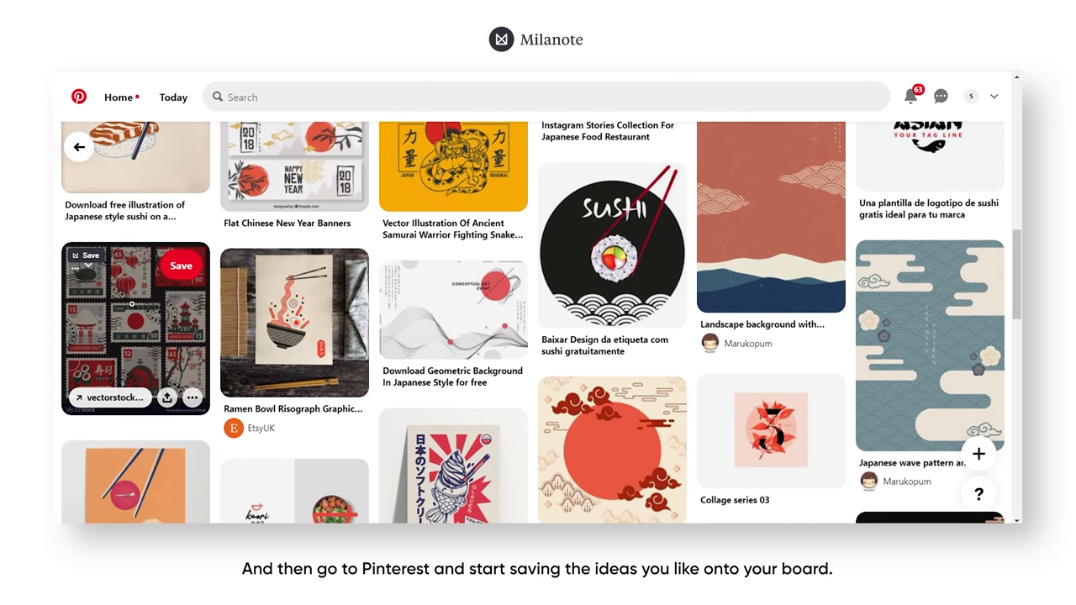
- Save the red and black Japanese-style pin to the Pinterest board
left_click(135, 328)
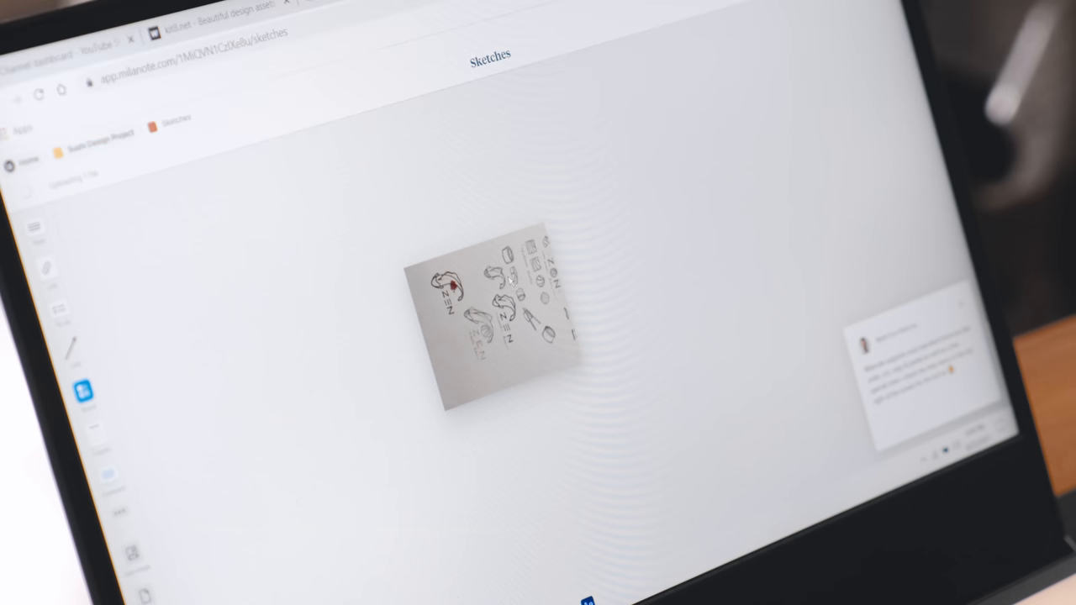
- Crop the sketches photo around the ZEN koi logo sketch and start adding an editor
double_click(488, 328)
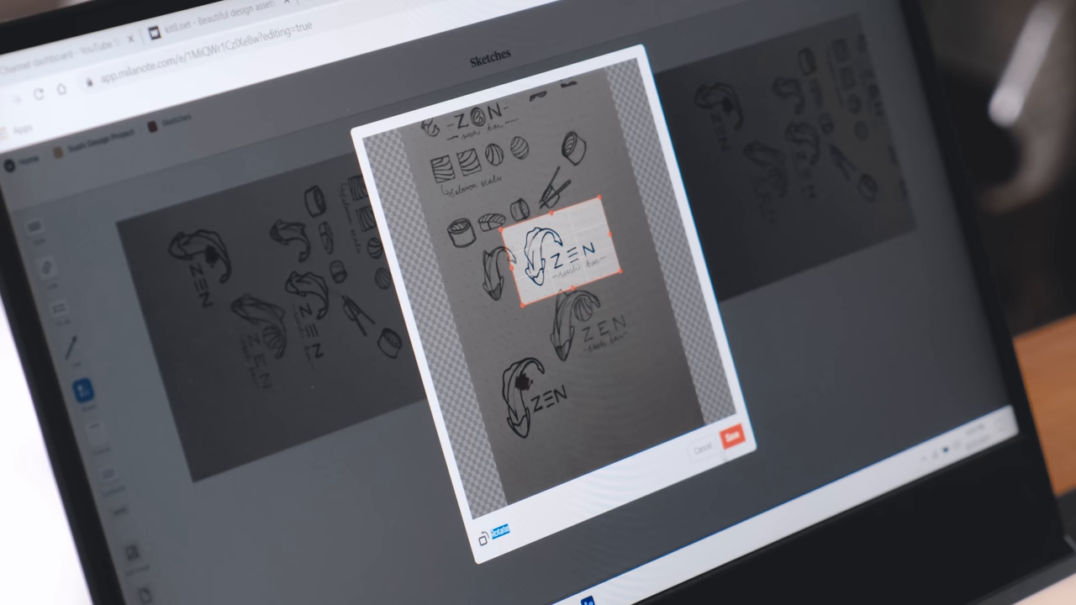
left_click(703, 447)
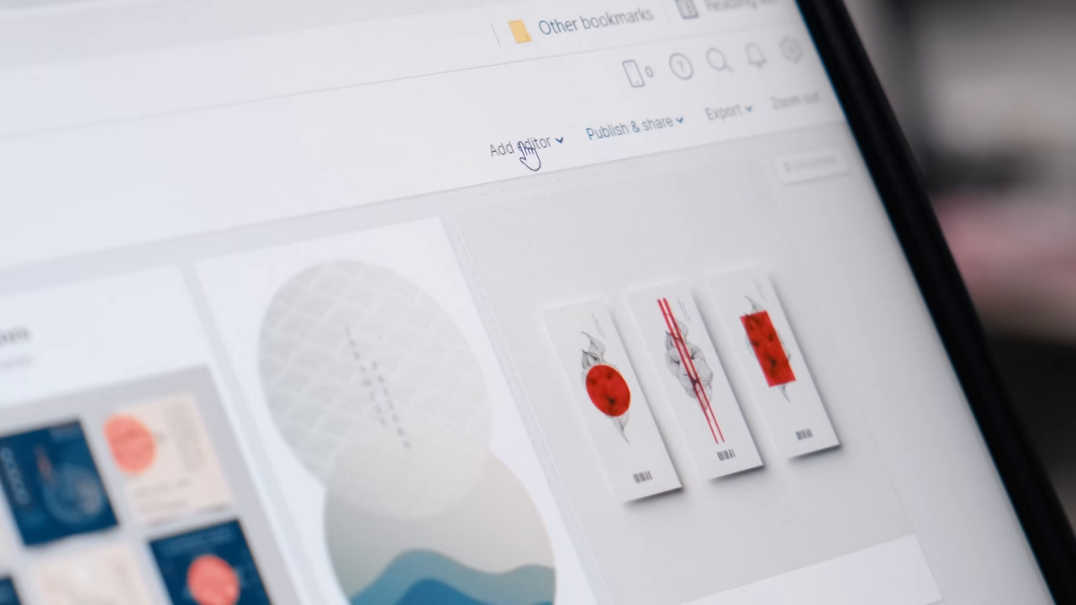
left_click(523, 138)
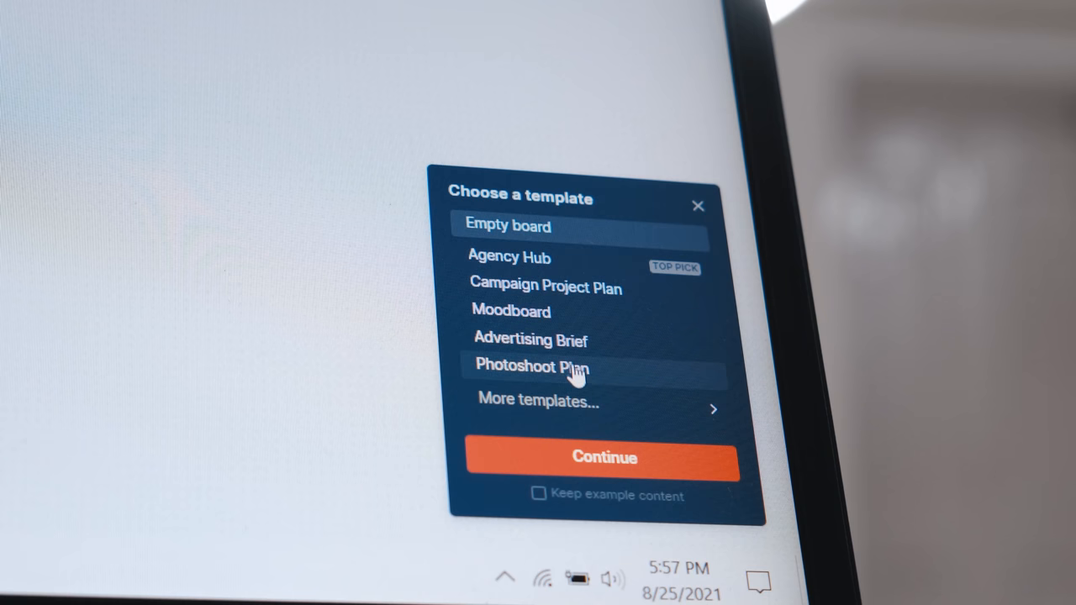
- Browse the Students template category, then move the Moodboard board next to Sketches
left_click(538, 400)
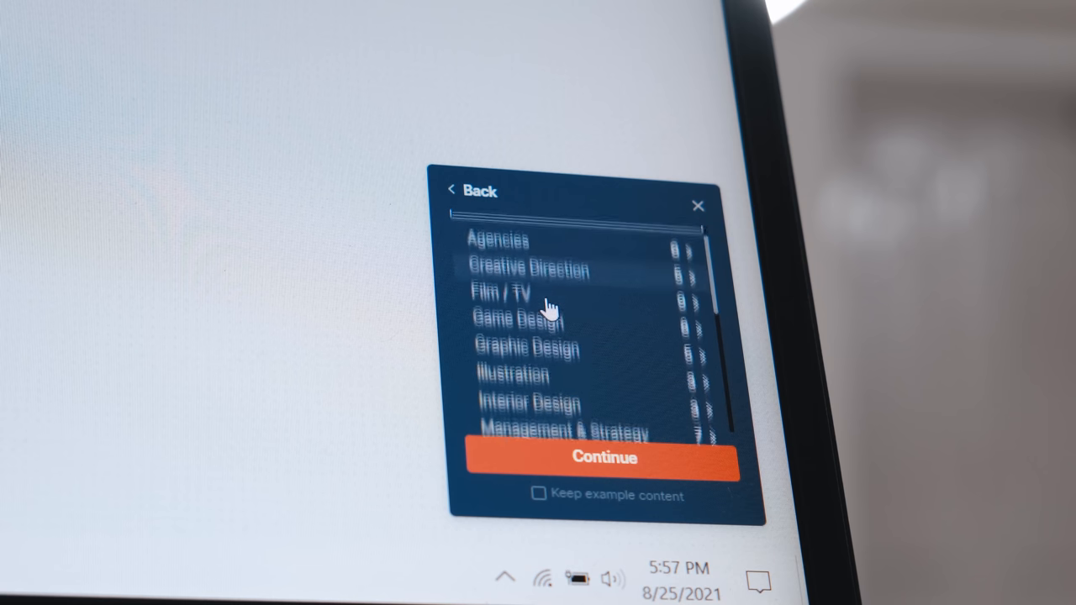
scroll("down", 3)
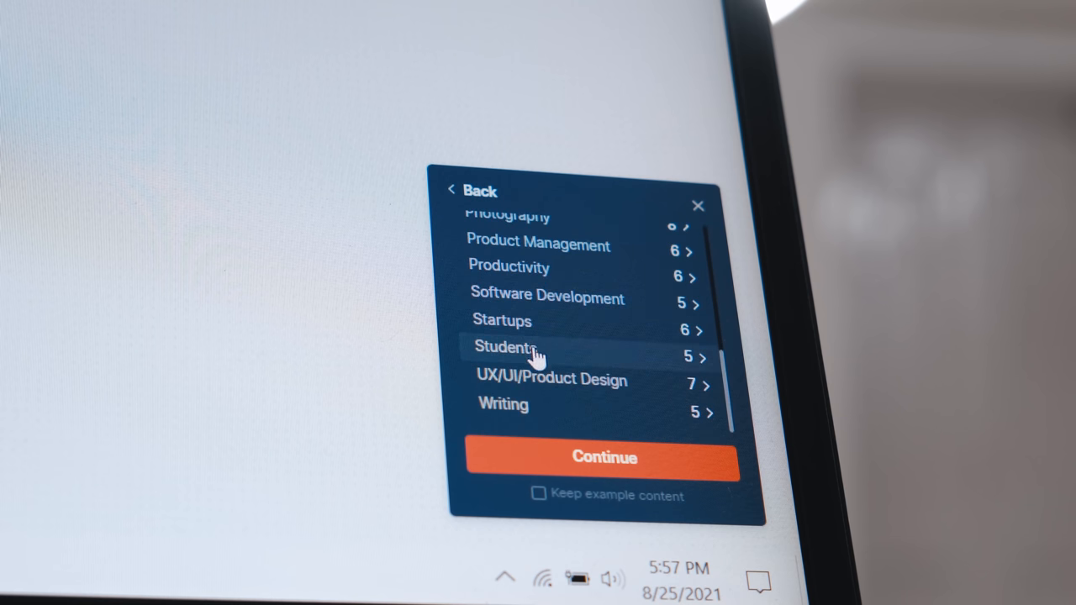
left_click(605, 457)
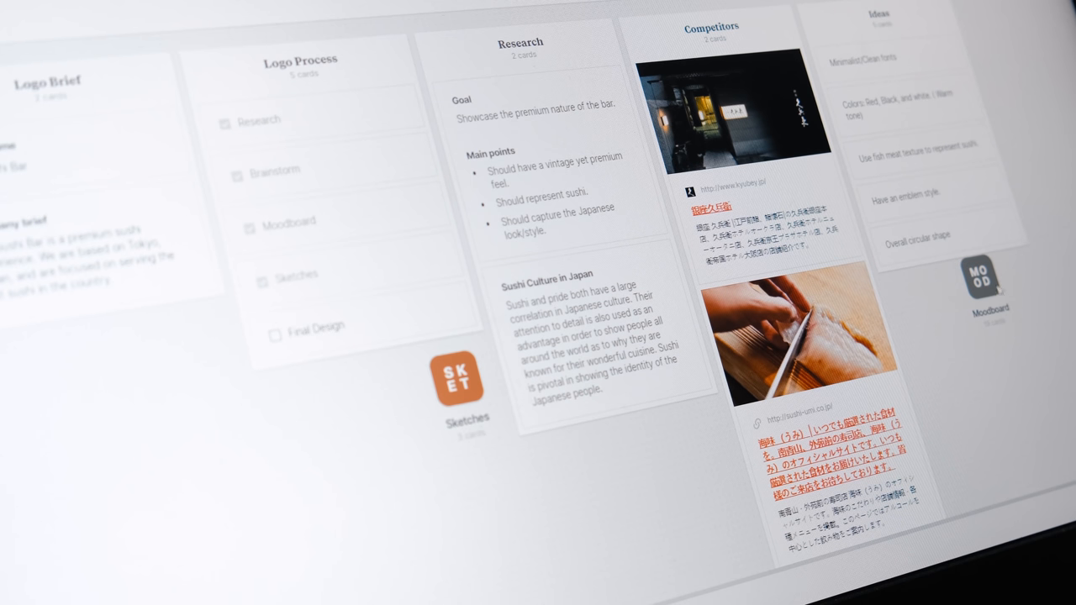
left_click_drag(990, 283, 390, 395)
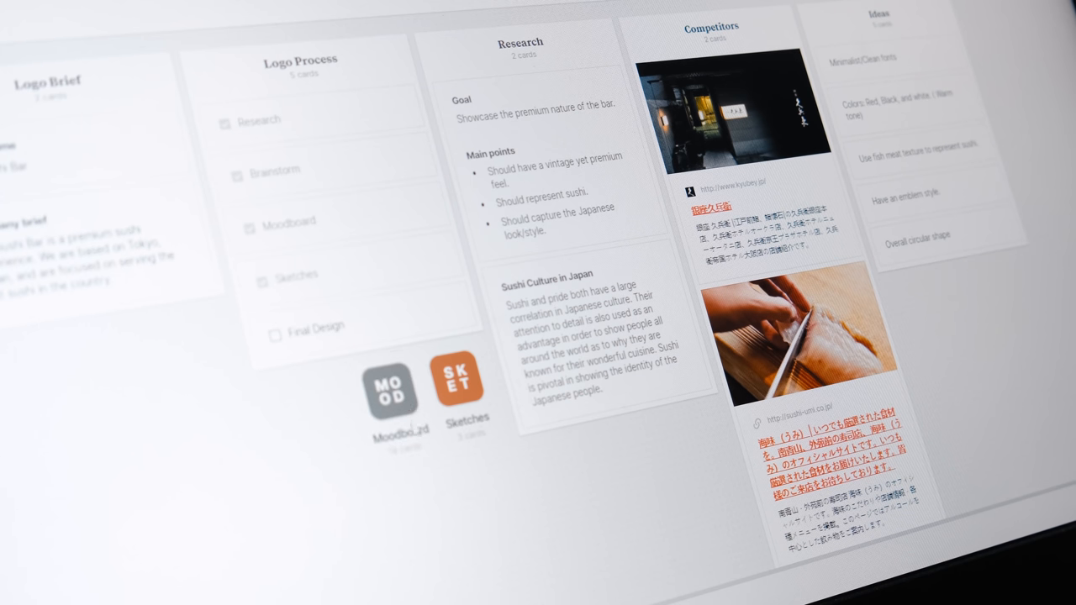